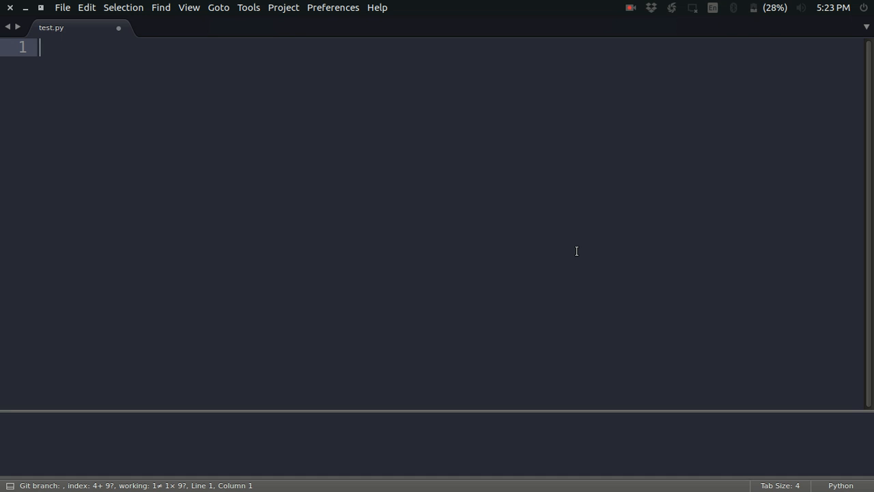
# - Add the comment '# lambda arguments : expression' on line 3 with a fresh line below
pyautogui.press('Enter')
pyautogui.write('lambda ')
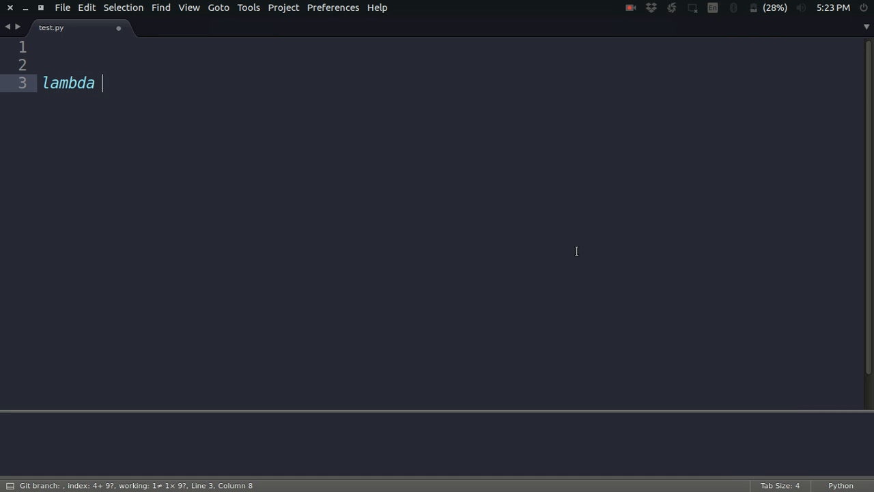
pyautogui.write('arguments :')
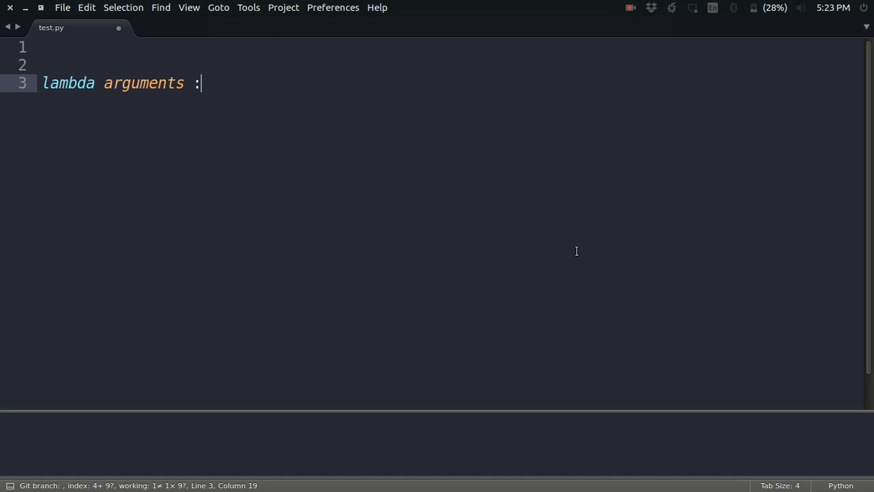
pyautogui.write('exp')
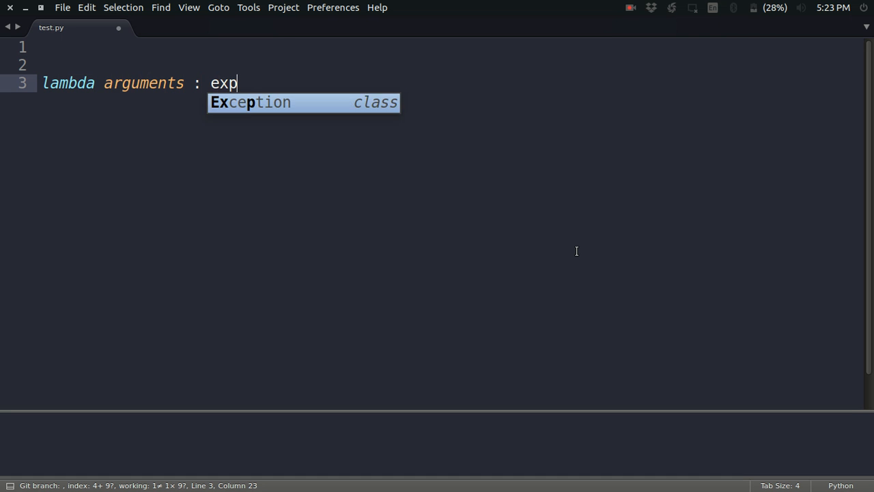
pyautogui.write('ression')
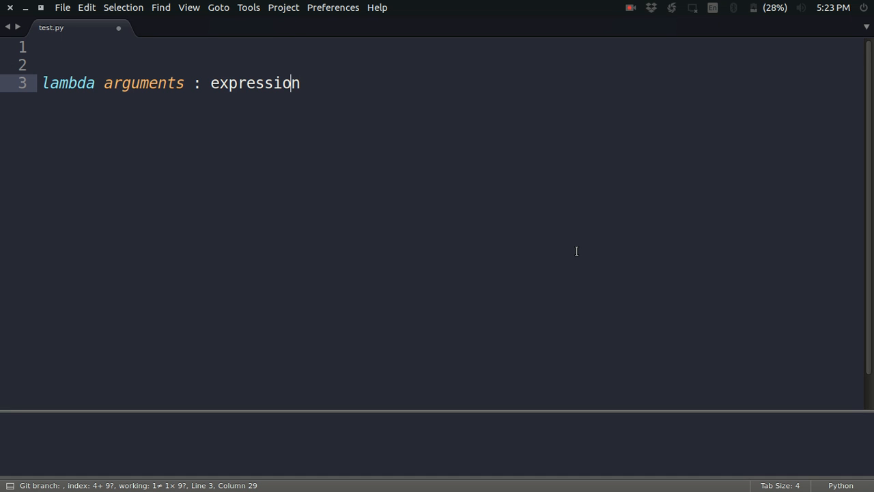
pyautogui.press('Home')
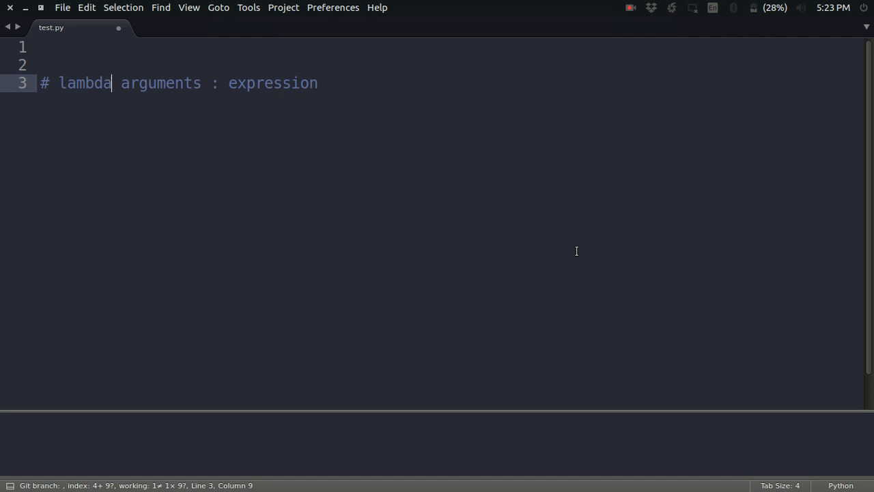
pyautogui.press('Enter')
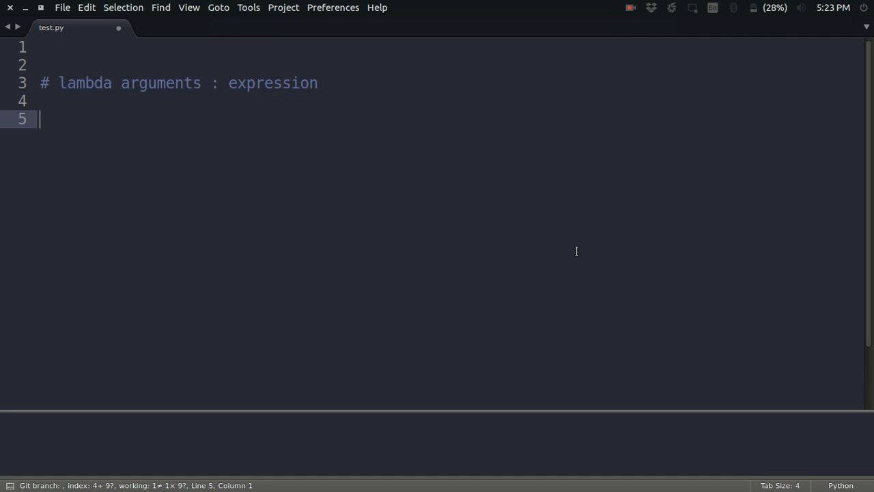
# - Define power = lambda a, b : a**b, print power(2,3), and run it to output 8
pyautogui.write('power = lambd')
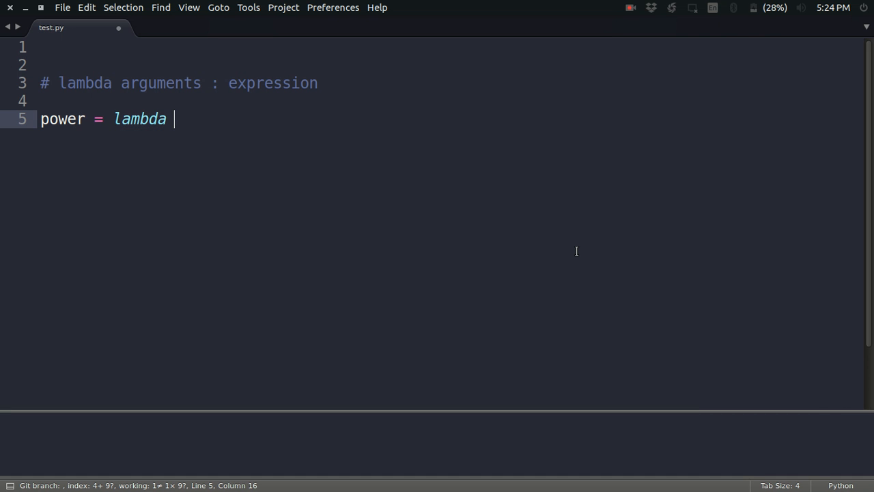
pyautogui.write('a, b :')
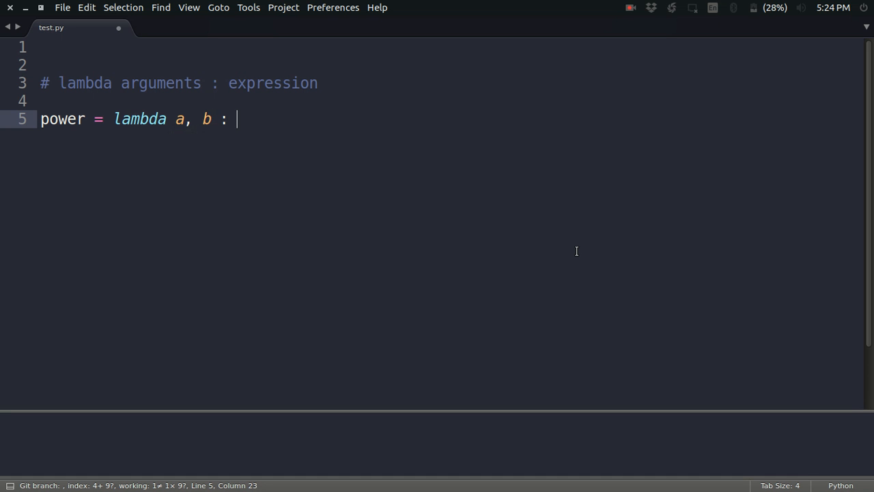
pyautogui.write('a**n')
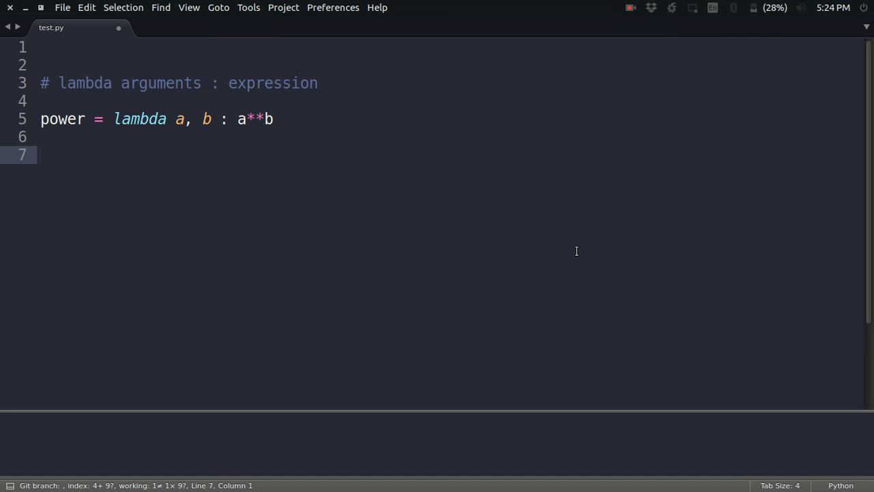
pyautogui.write('print po')
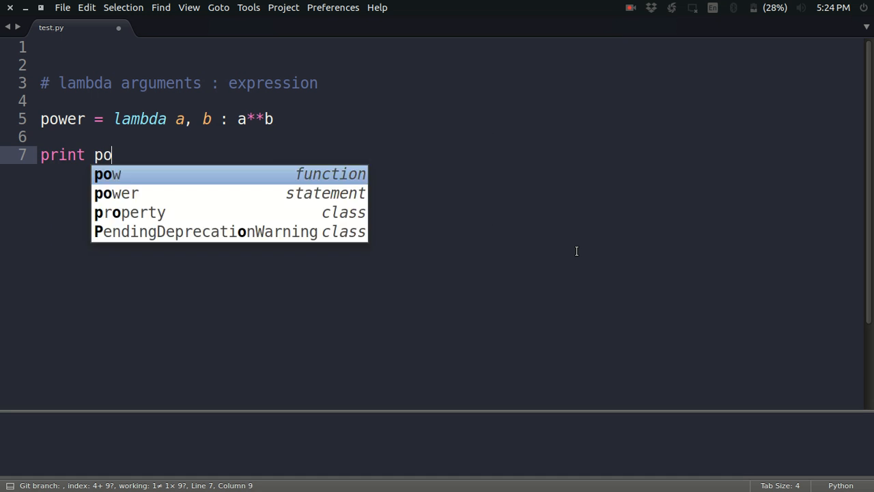
pyautogui.write('wer(2,')
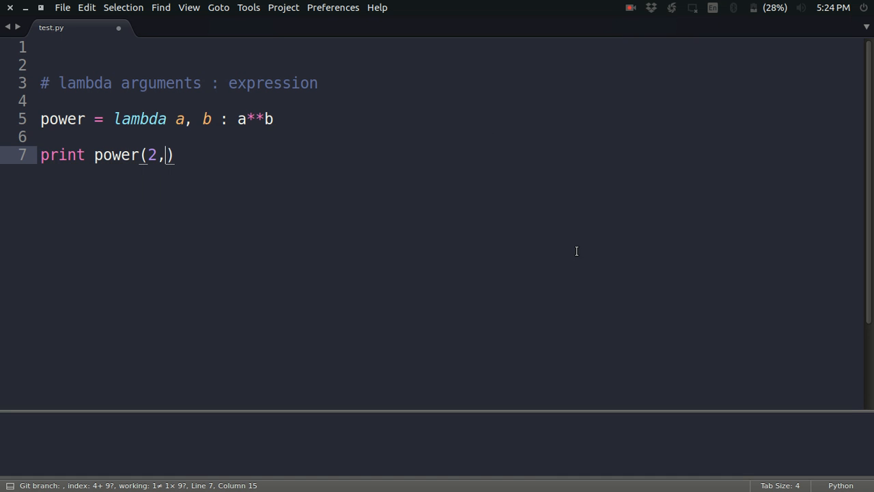
pyautogui.write('3')
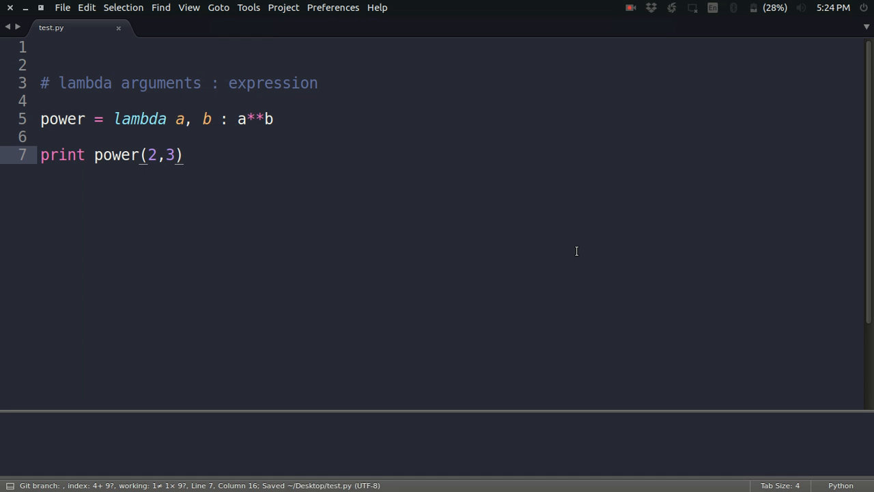
pyautogui.press('ctrl+b')
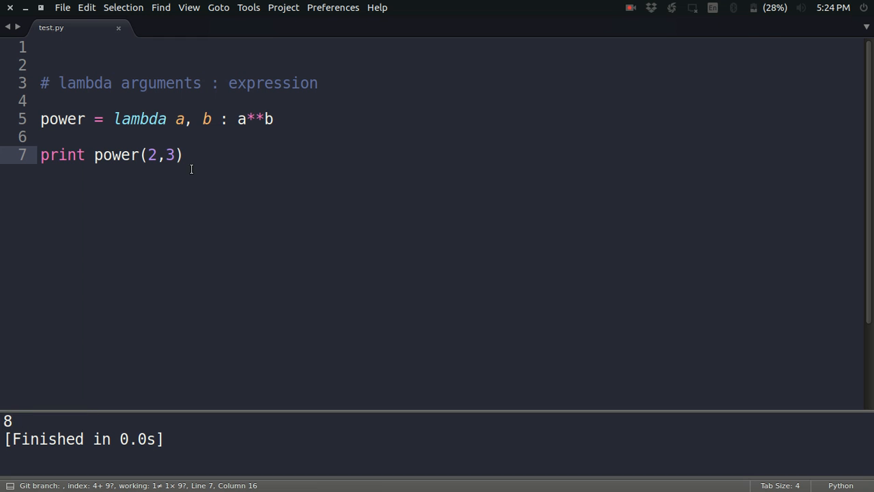
pyautogui.moveTo(203, 159)
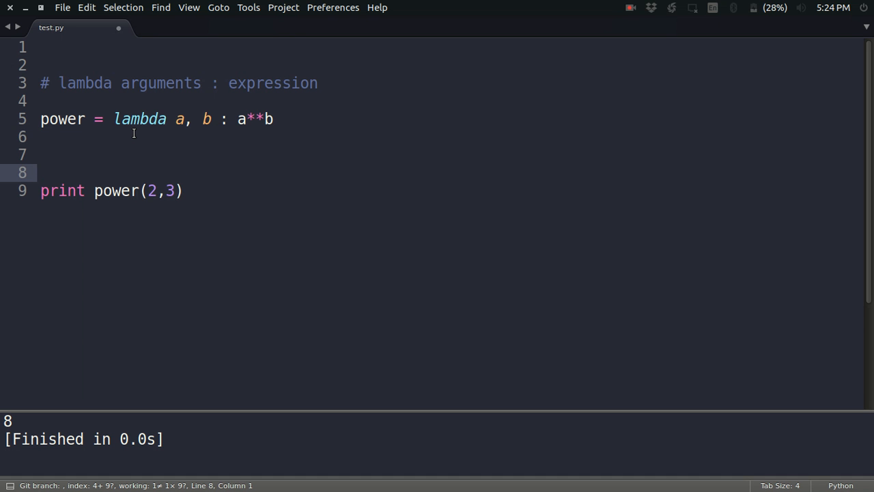
# - Write def power(a, b): return a**b below the lambda and select that def block
pyautogui.write('def')
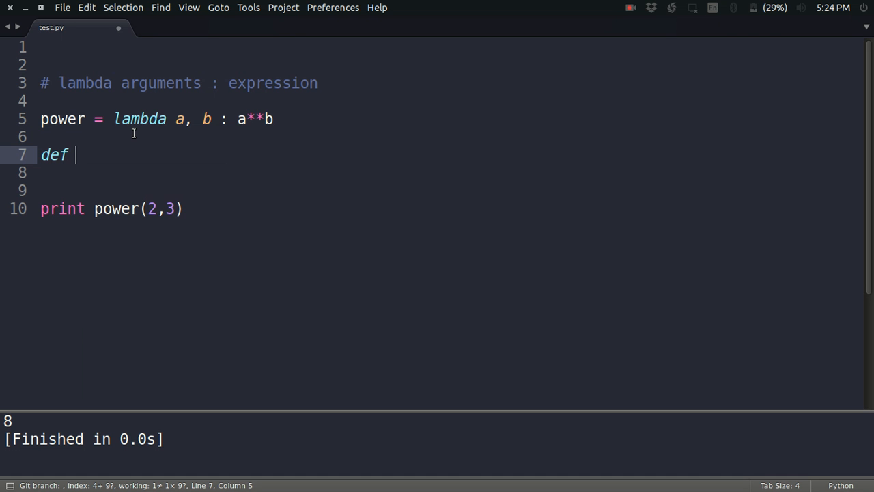
pyautogui.write('power(')
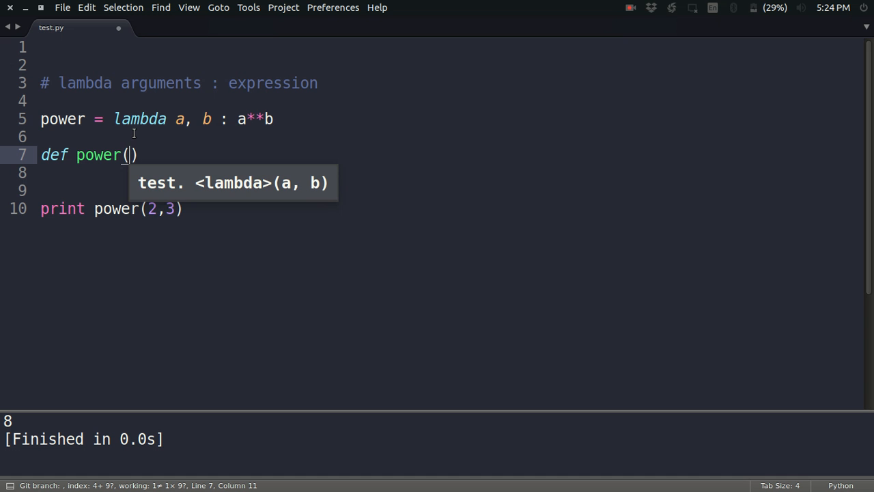
pyautogui.write('a, b)')
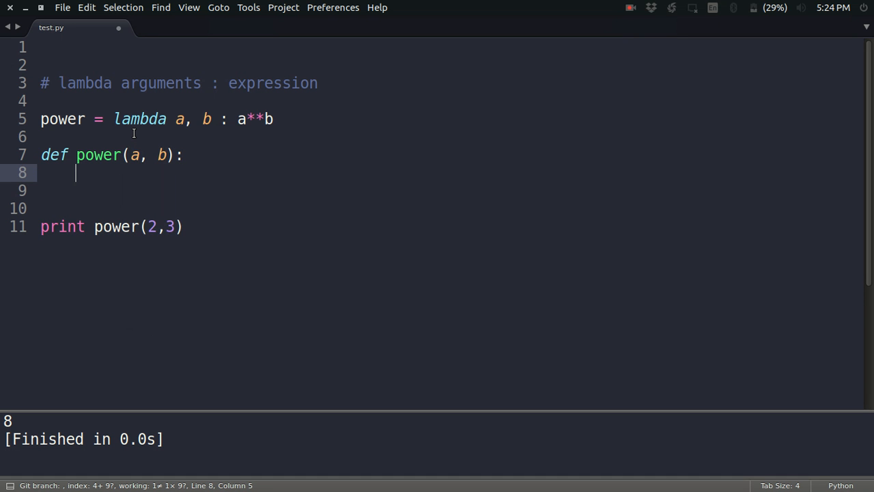
pyautogui.write('retun')
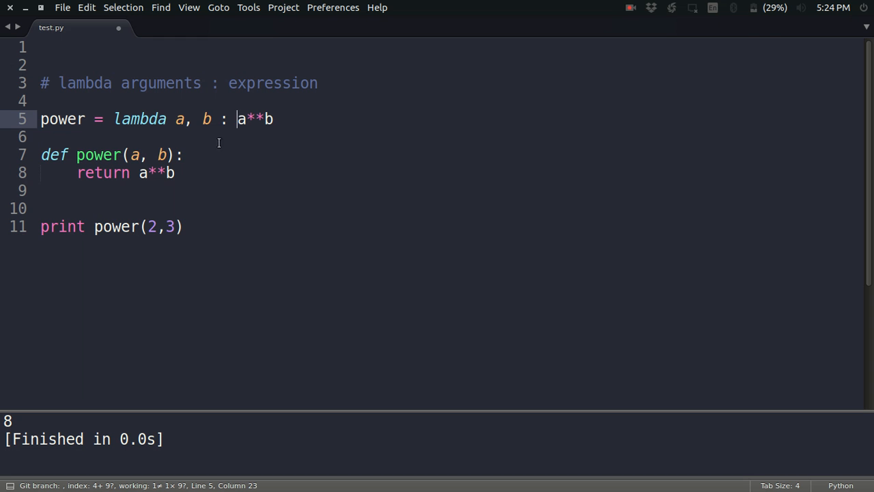
pyautogui.click(175, 173)
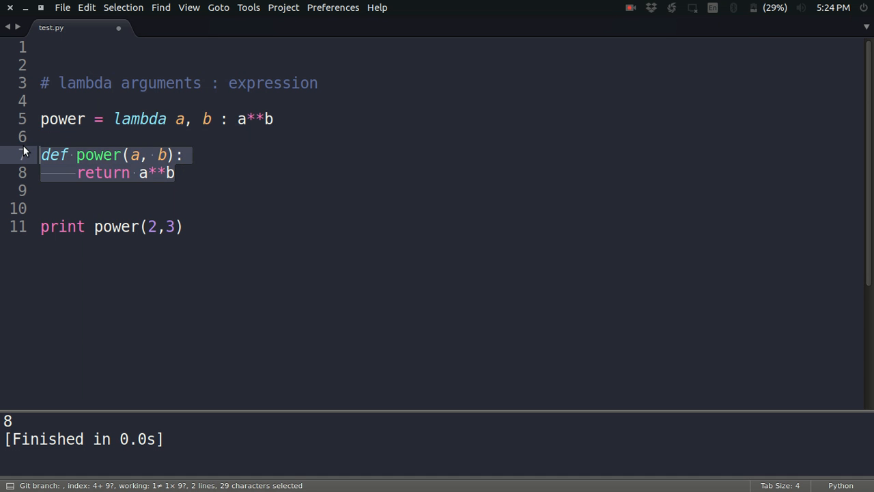
# - Delete the def block and add myList = [1,2,3,4,5] on its own line
pyautogui.press('Delete')
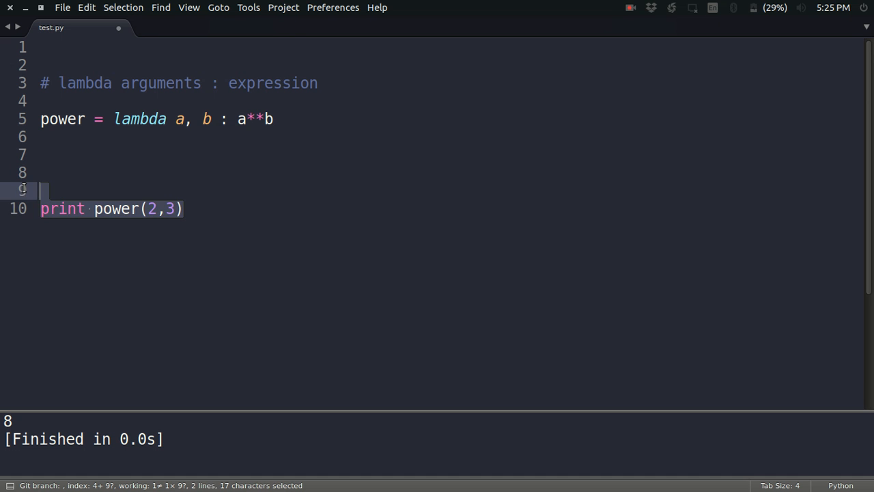
pyautogui.write('my')
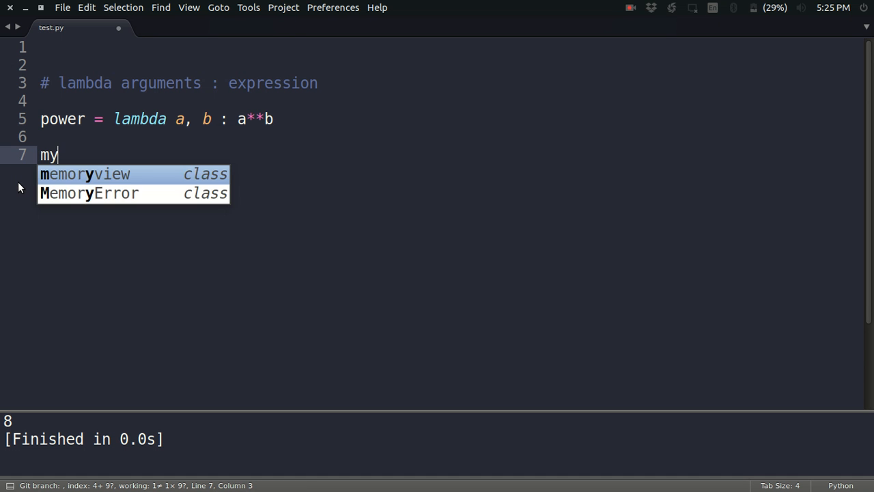
pyautogui.write('List = []')
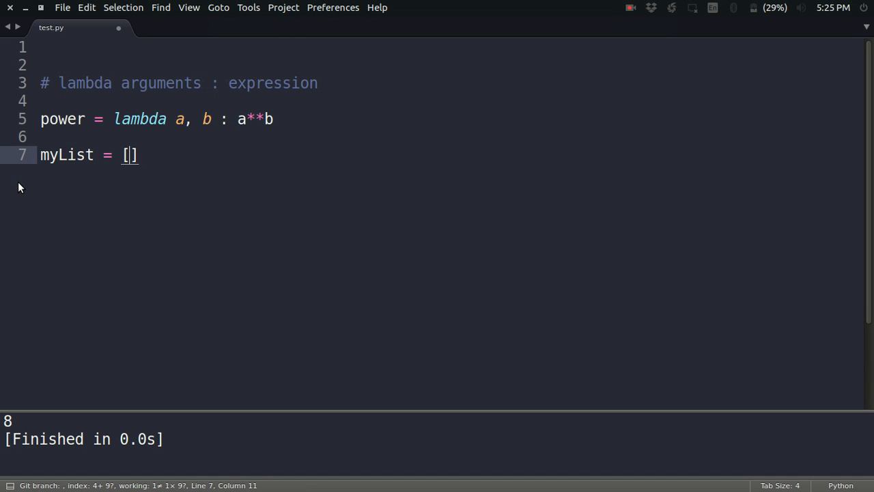
pyautogui.write('1,2,3,4,5')
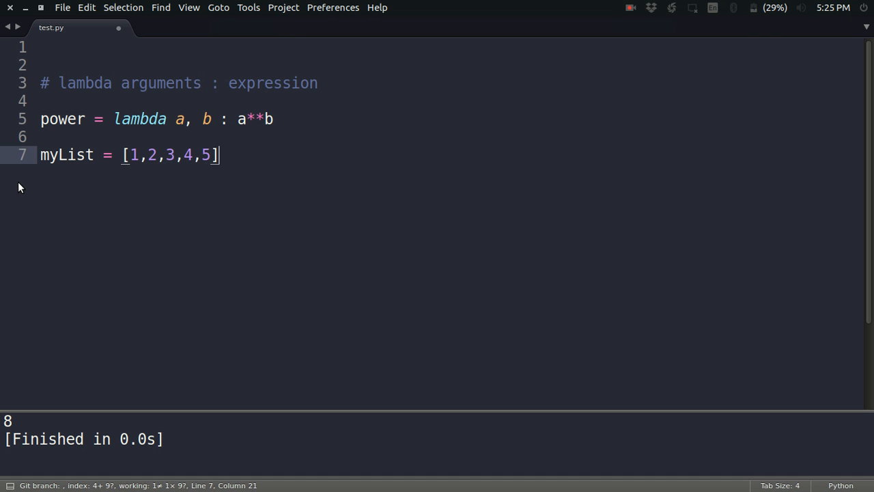
pyautogui.press('Enter')
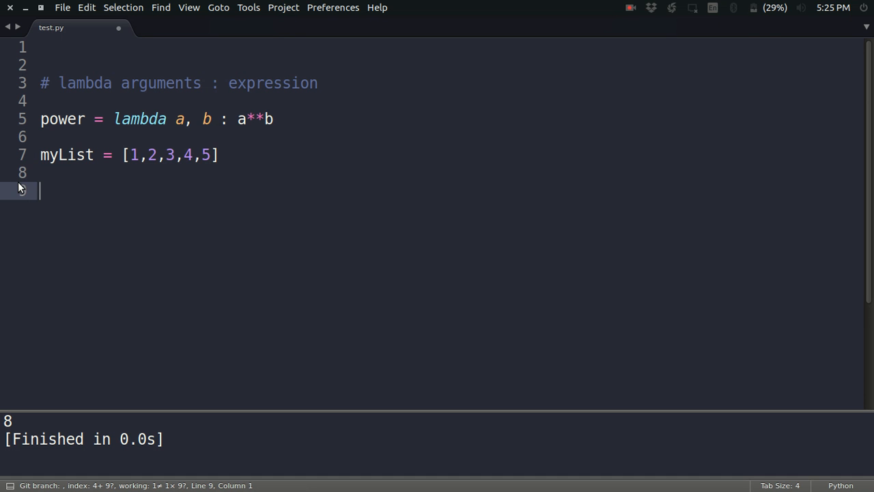
# - Define avg = lambda L : sum(L) / len(L), print avg(myList), and run it to output 3
pyautogui.write('avg')
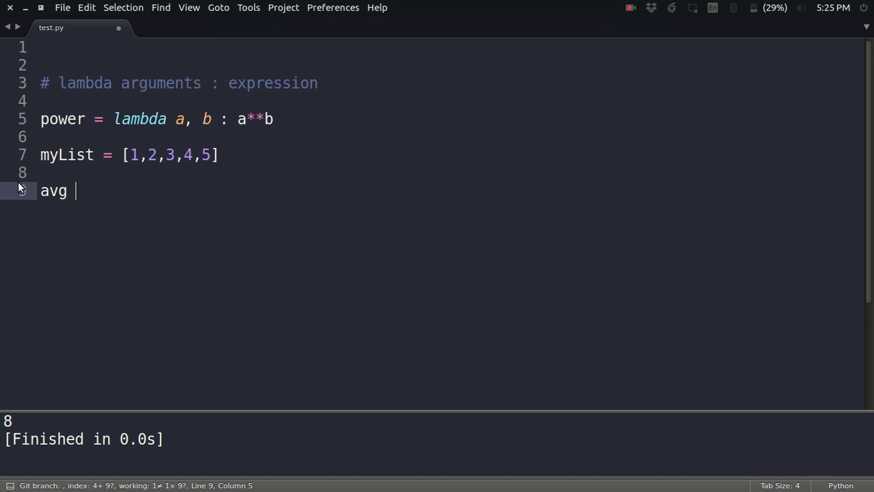
pyautogui.write('=')
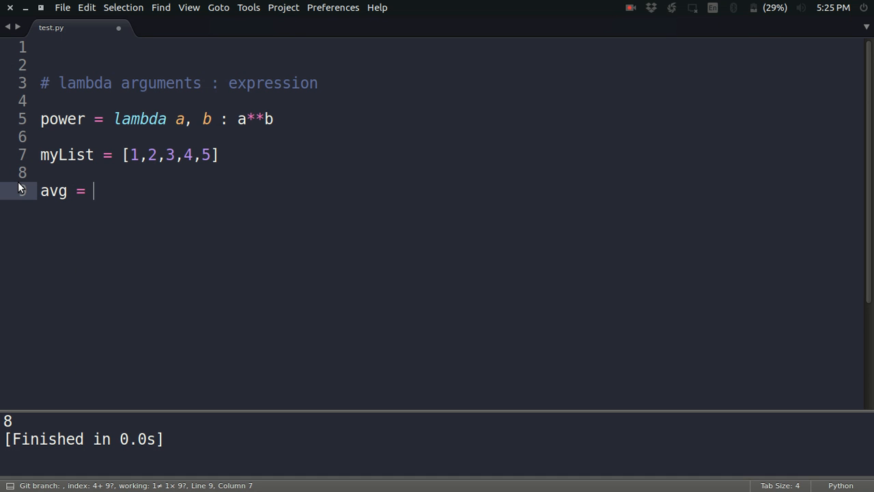
pyautogui.write('lamb')
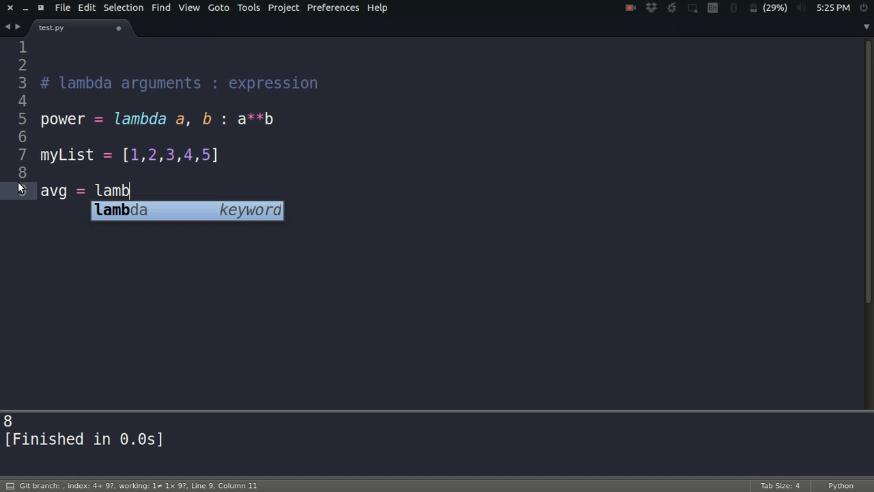
pyautogui.press('Tab')
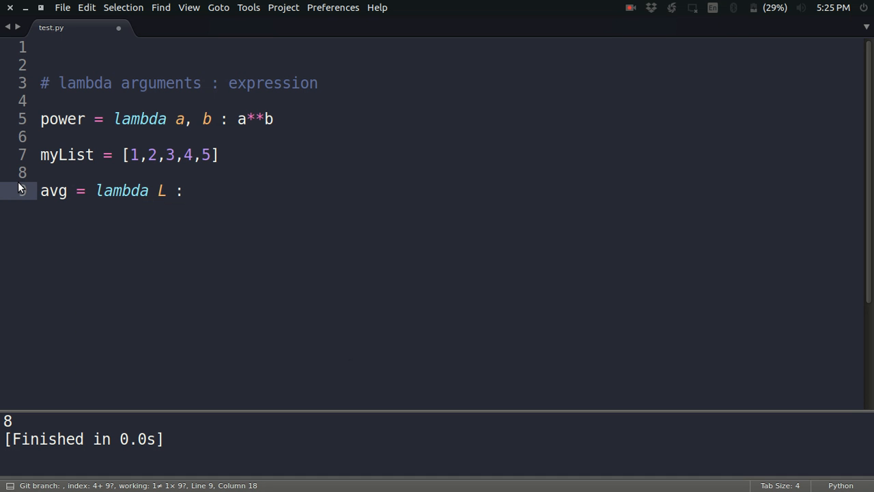
pyautogui.write('sum(L) /')
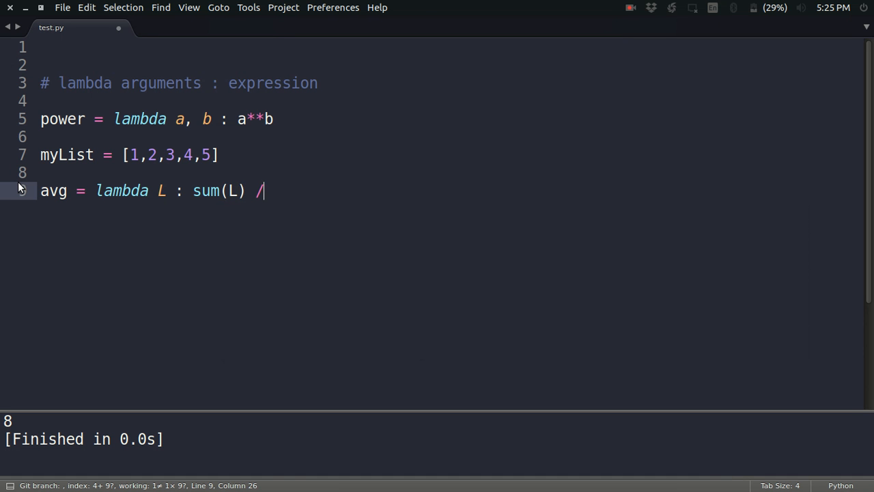
pyautogui.write('len(L')
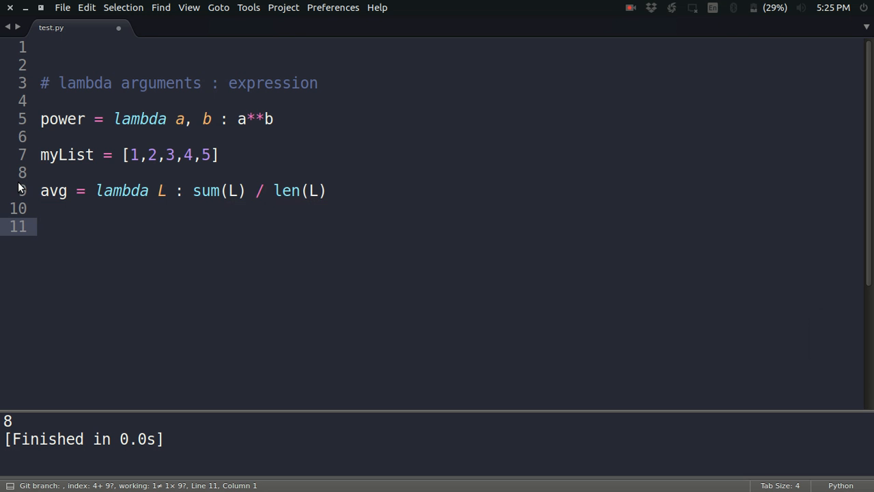
pyautogui.write('print avg')
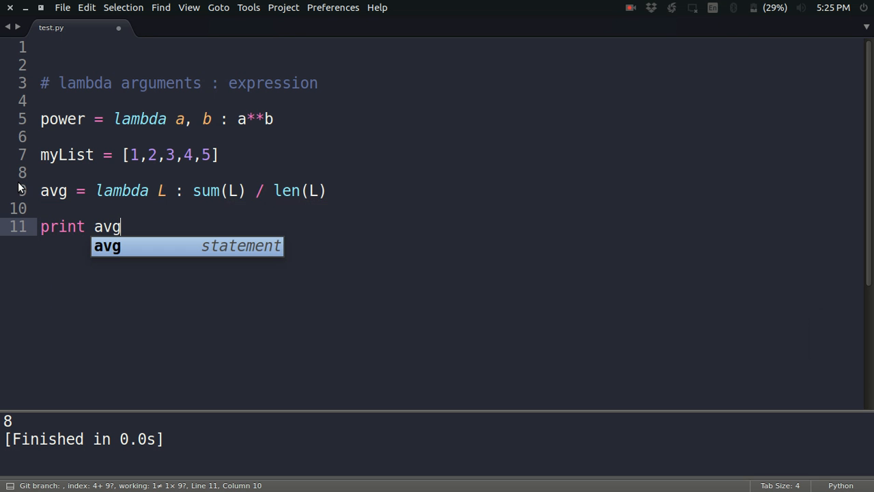
pyautogui.write('(myList')
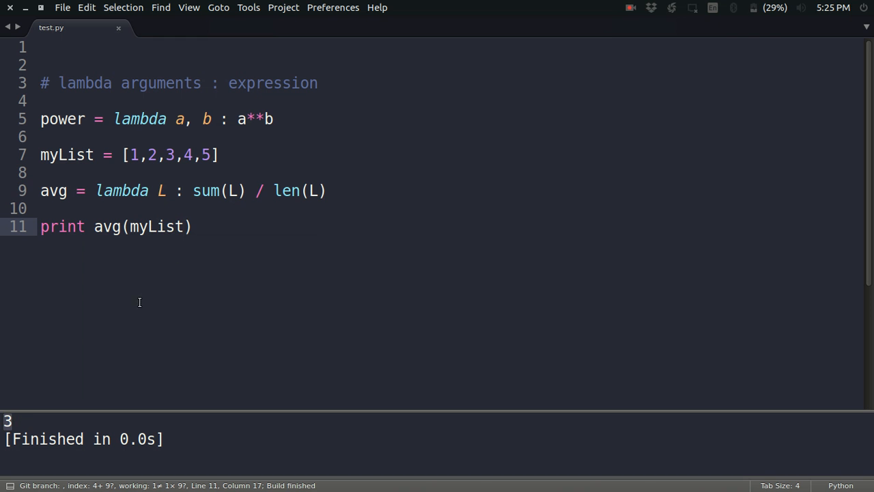
pyautogui.click(193, 226)
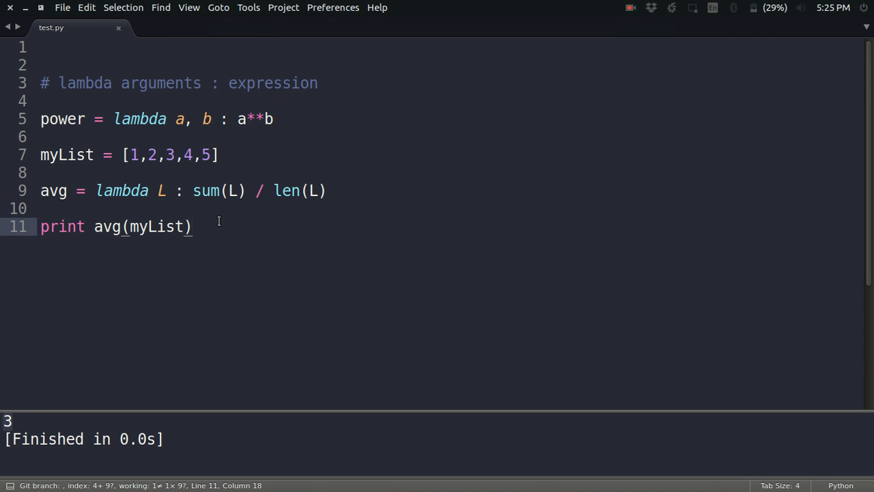